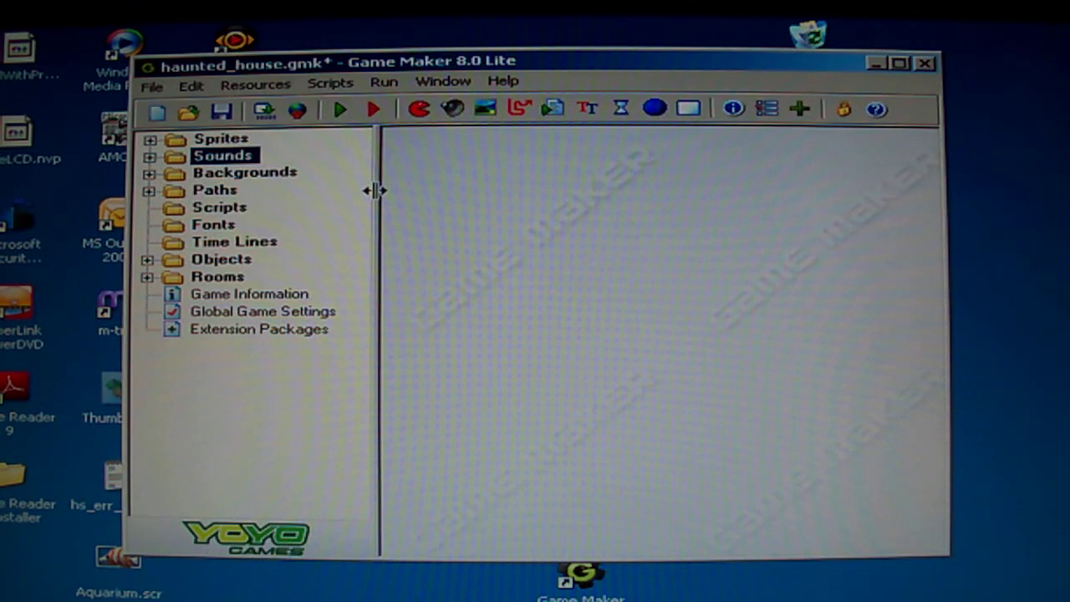
pyautogui.moveTo(395, 184)
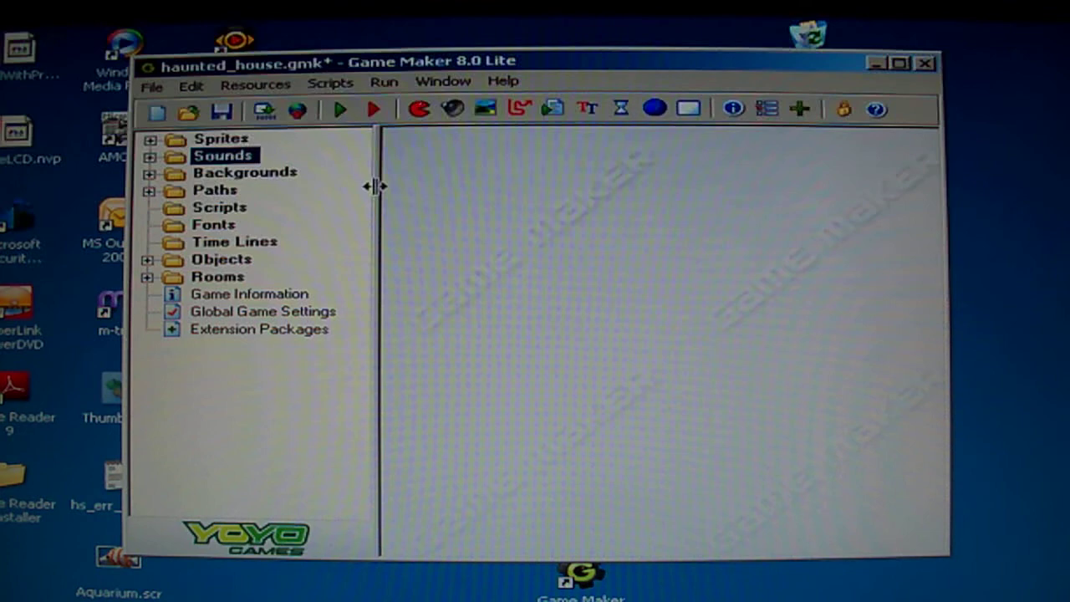
pyautogui.moveTo(372, 188)
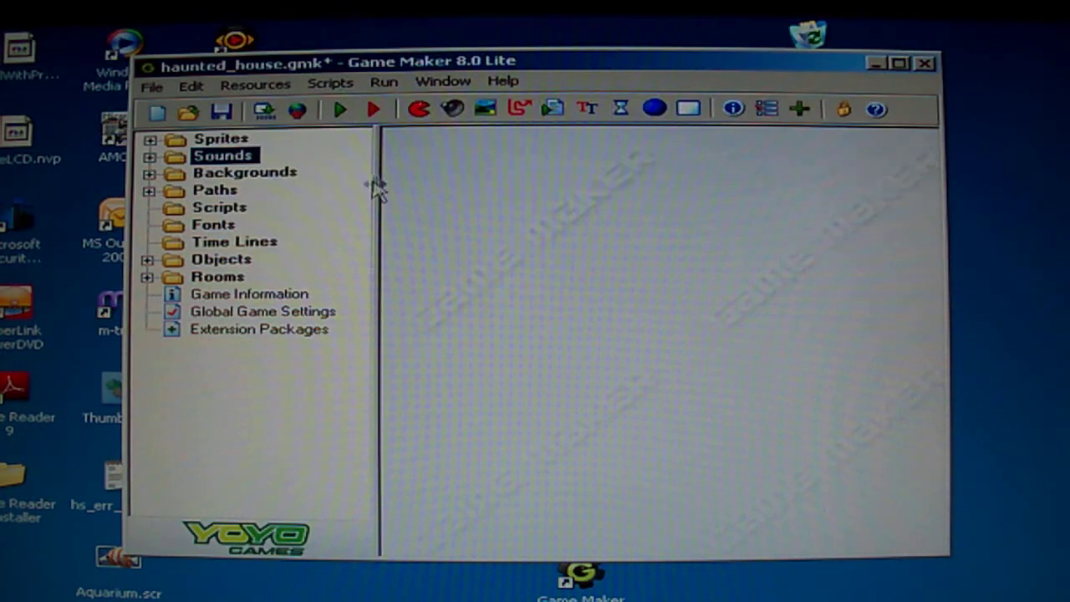
pyautogui.moveTo(349, 191)
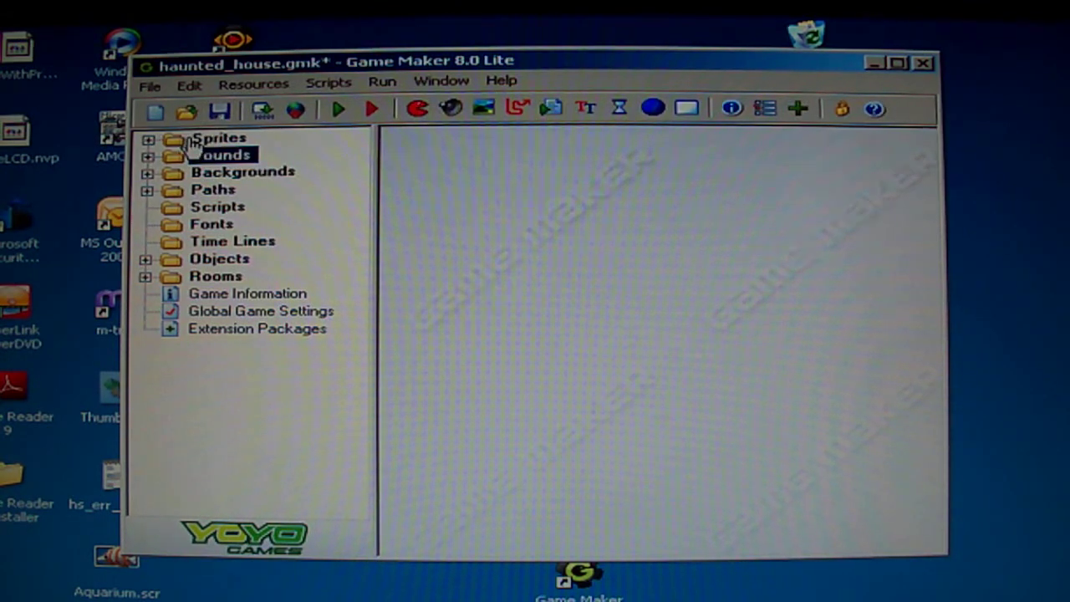
# Expand the Objects folder and open the tree object, showing its Left Button create-instance action
pyautogui.click(220, 155)
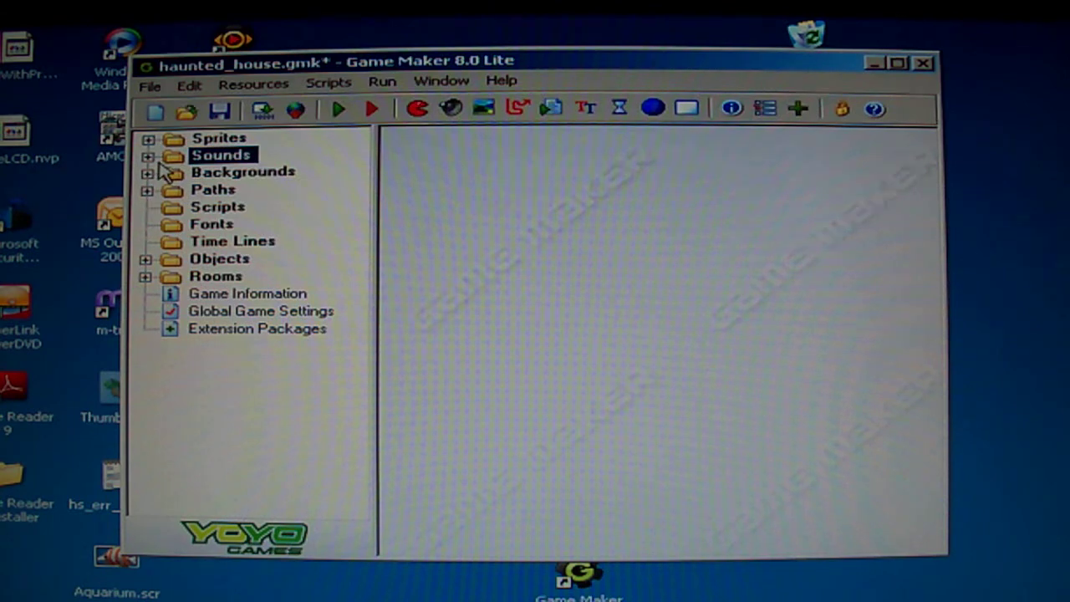
pyautogui.moveTo(180, 207)
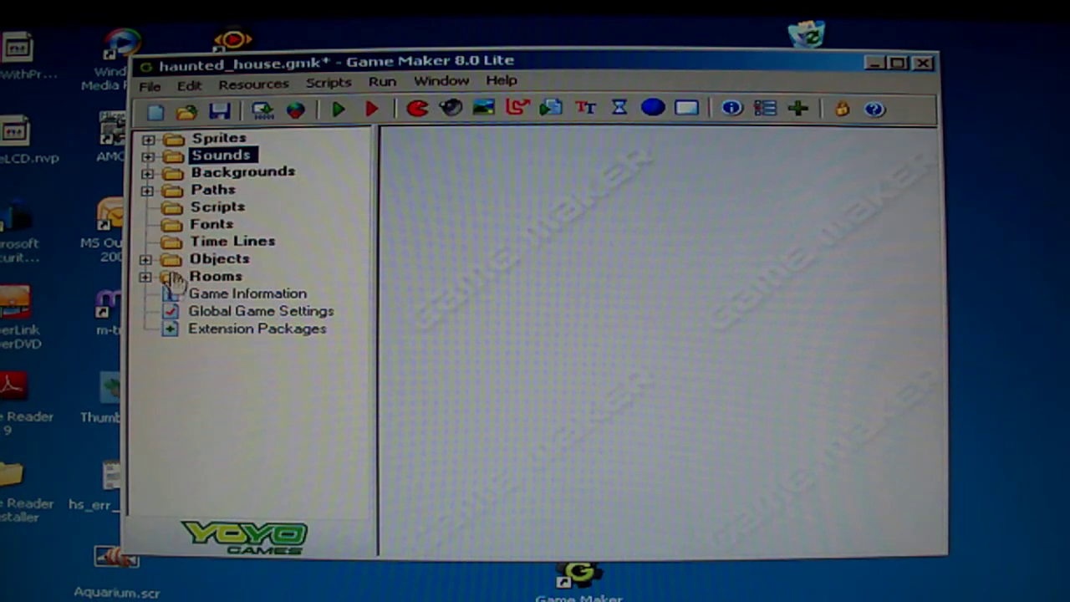
pyautogui.click(146, 258)
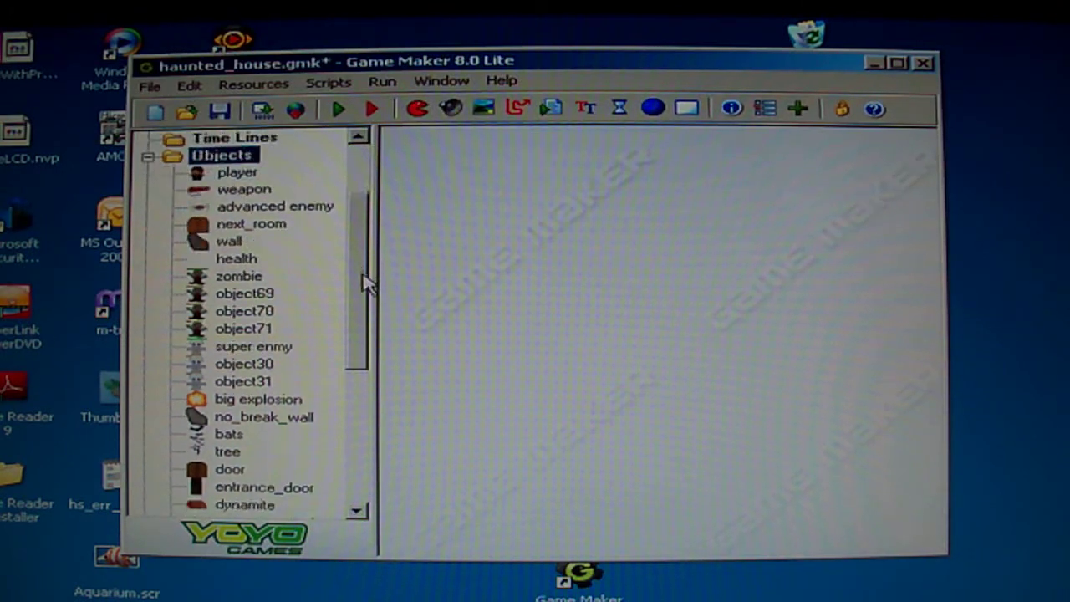
pyautogui.scroll(-3)
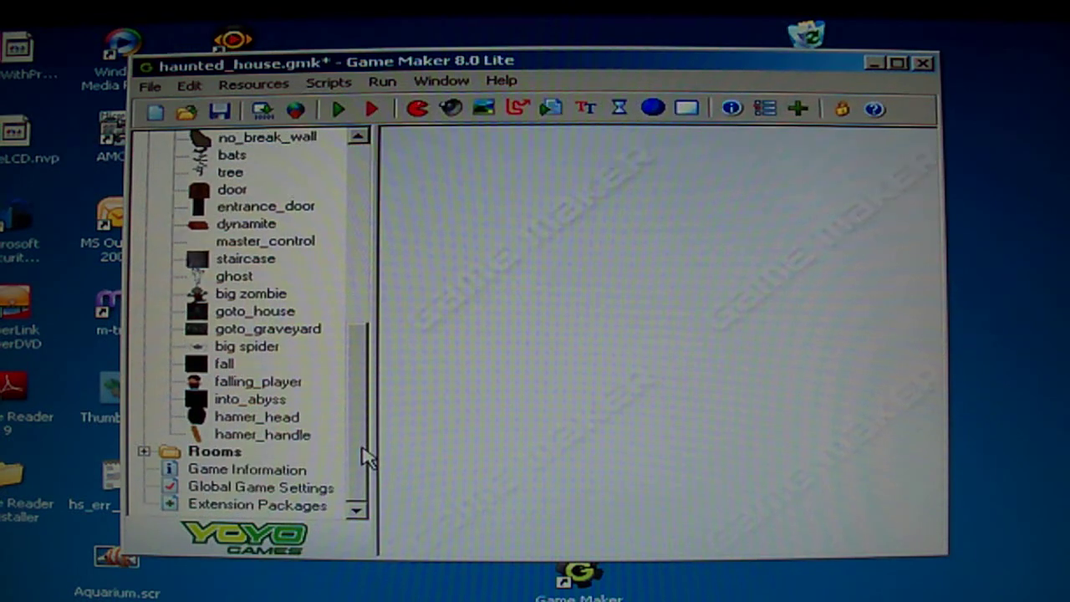
pyautogui.doubleClick(231, 171)
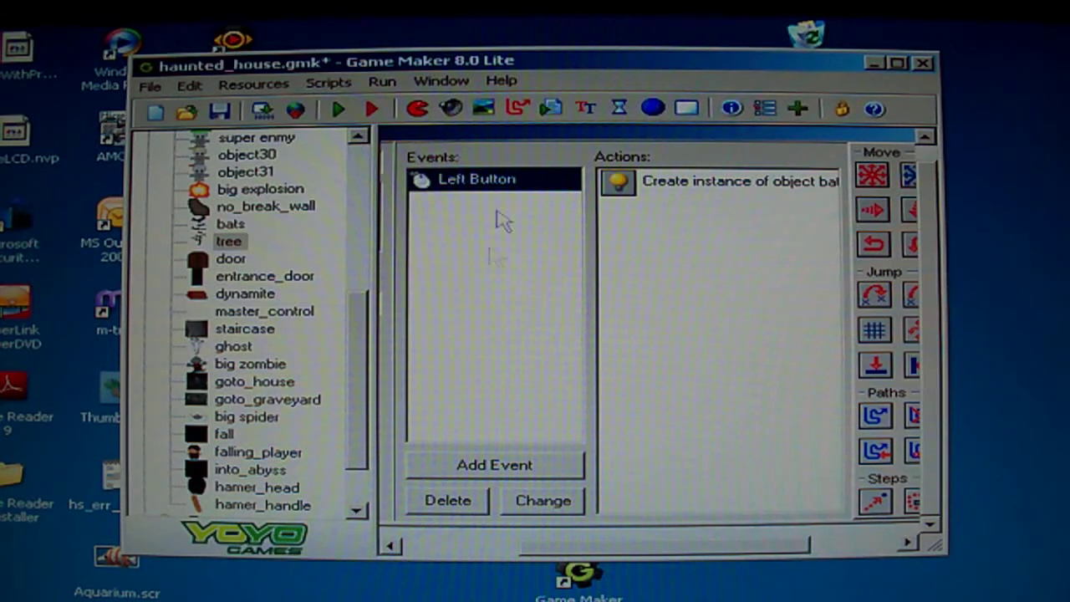
# Launch the haunted house game and wait for its loading screen with progress bar
pyautogui.doubleClick(228, 241)
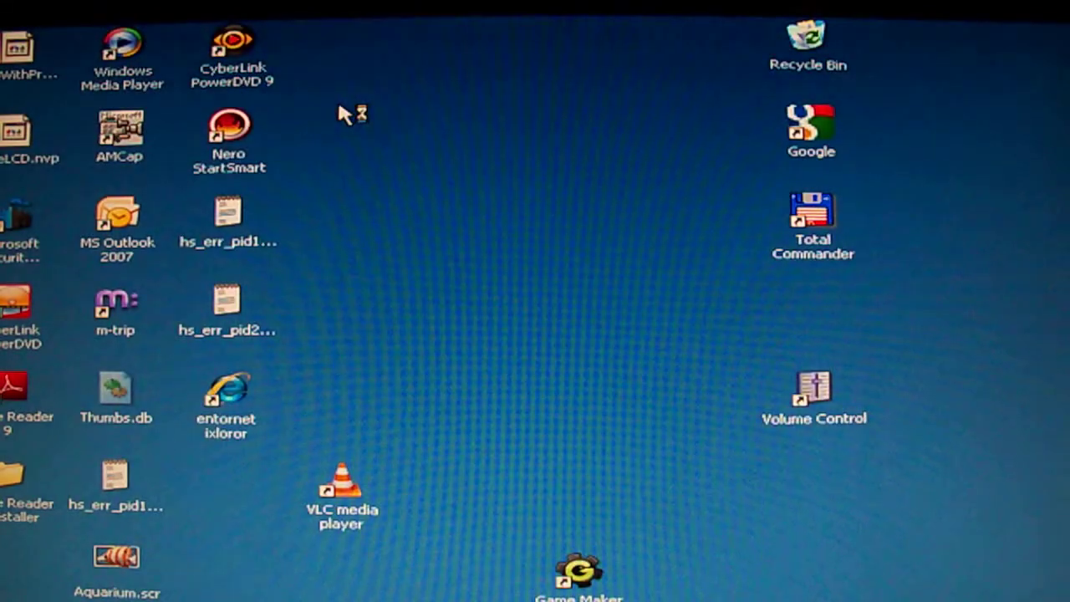
pyautogui.doubleClick(578, 572)
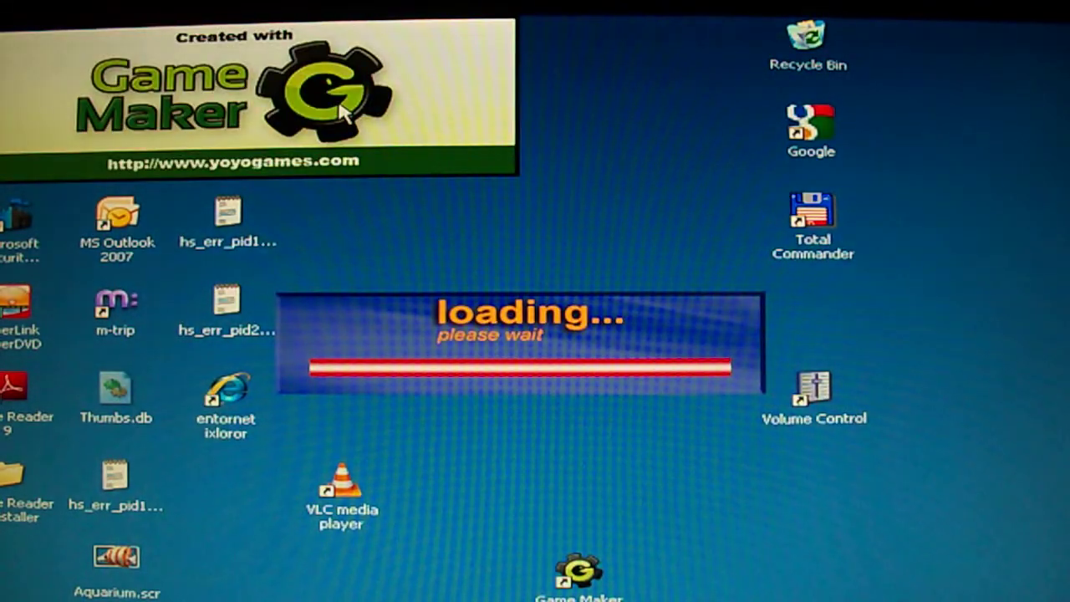